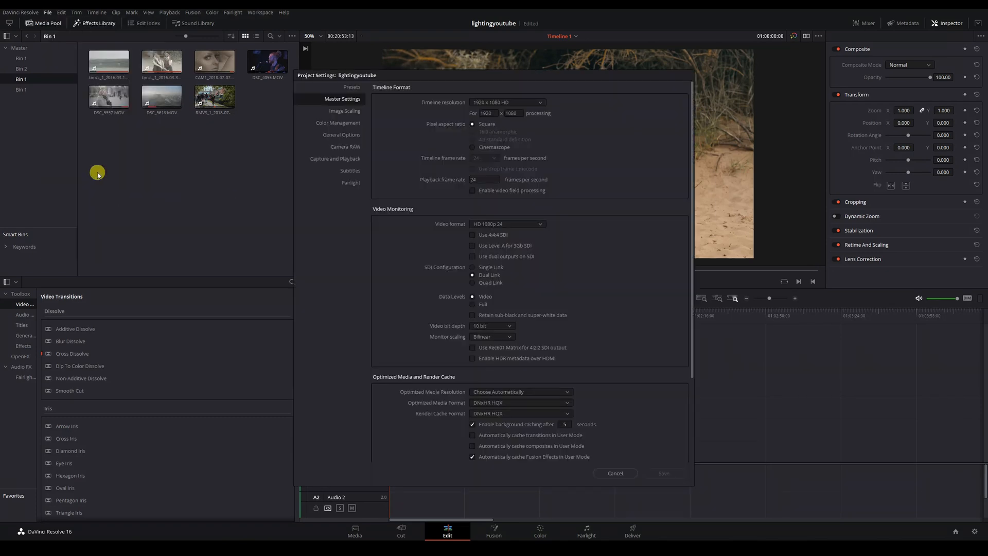
Choose 3840 x 2160 Ultra HD as the timeline resolution
{"action": "left_click", "coordinate": [504, 102]}
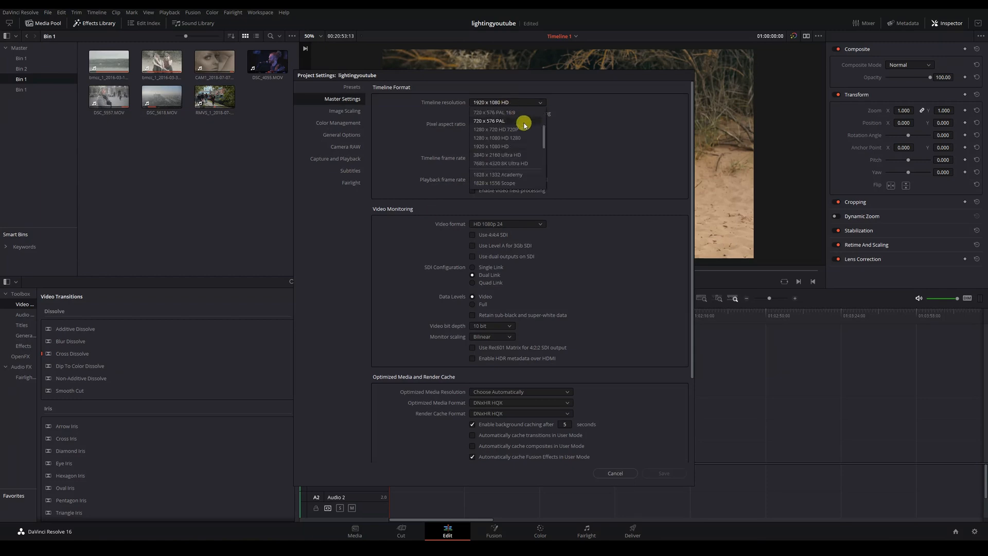
{"action": "left_click", "coordinate": [498, 154]}
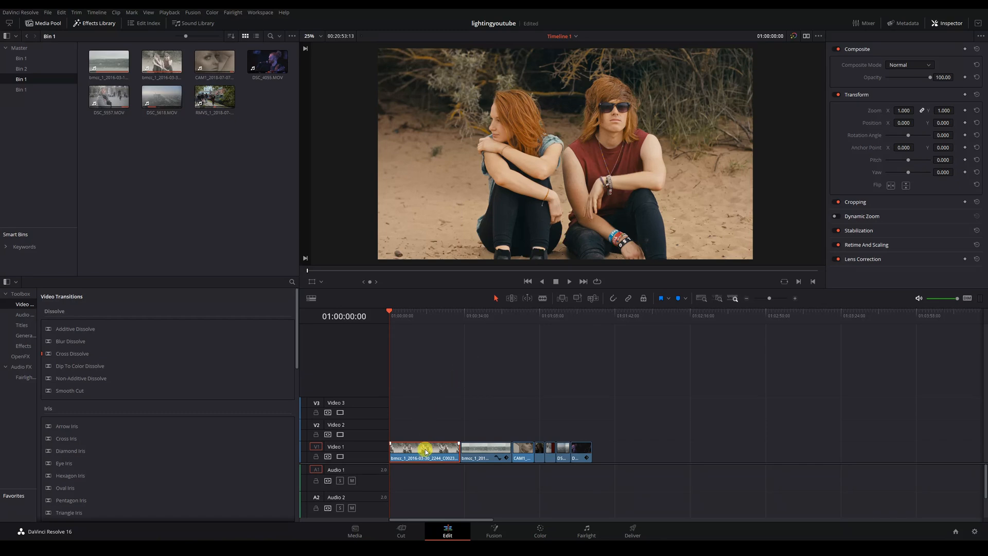
Set the first clip's Super Scale attribute to 2x
{"action": "right_click", "coordinate": [426, 449]}
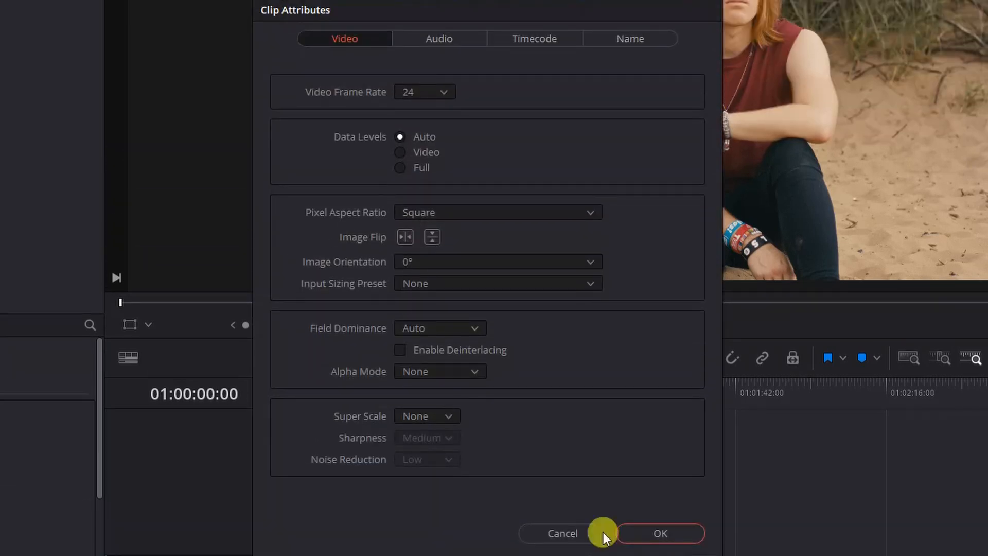
{"action": "mouse_move", "coordinate": [599, 358]}
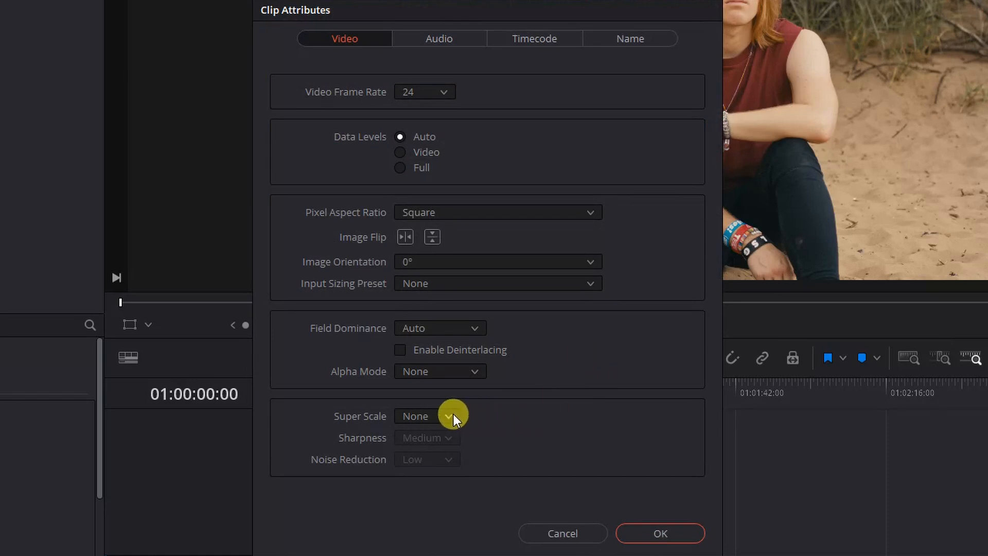
{"action": "left_click", "coordinate": [427, 416]}
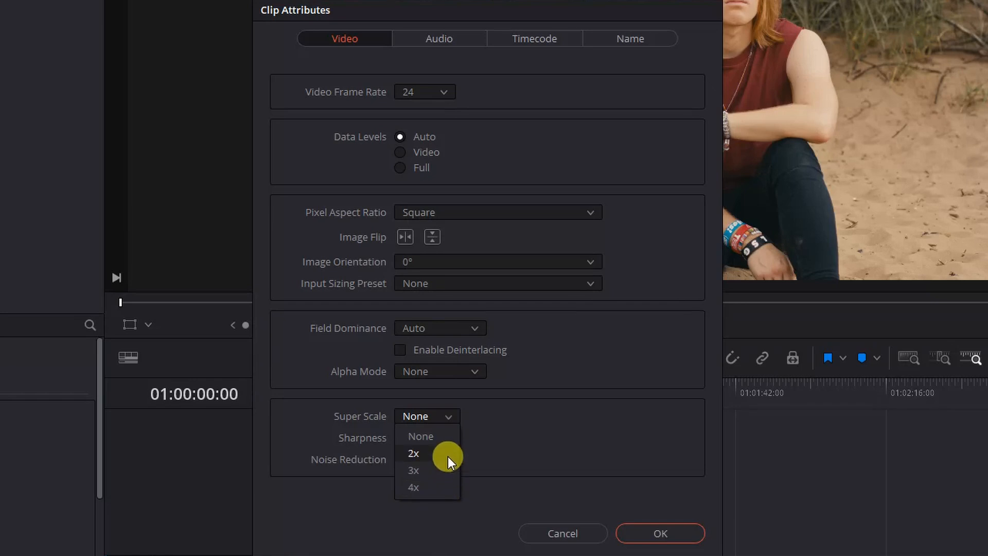
{"action": "left_click", "coordinate": [413, 454]}
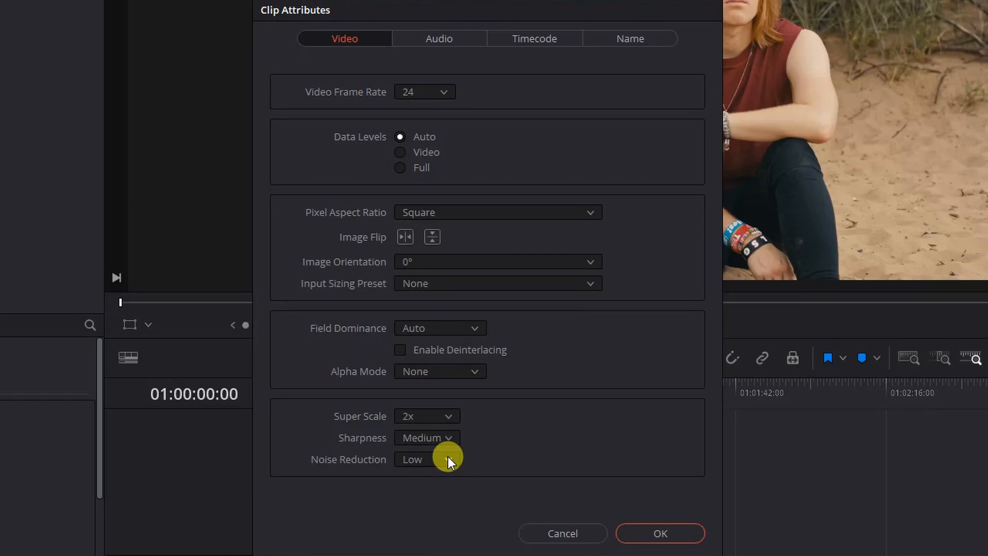
{"action": "mouse_move", "coordinate": [472, 439]}
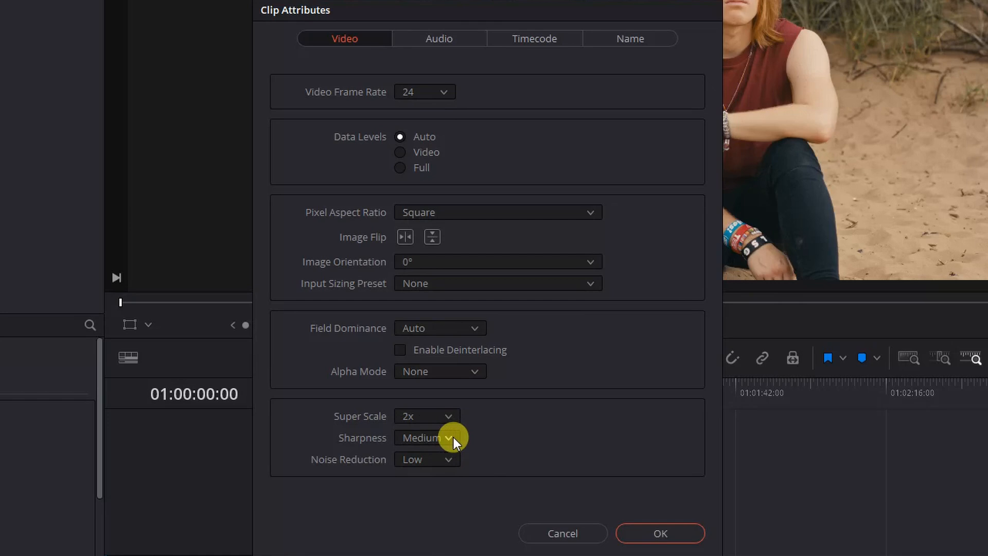
Keep the upscale at Medium sharpness and Low noise reduction
{"action": "left_click", "coordinate": [427, 438]}
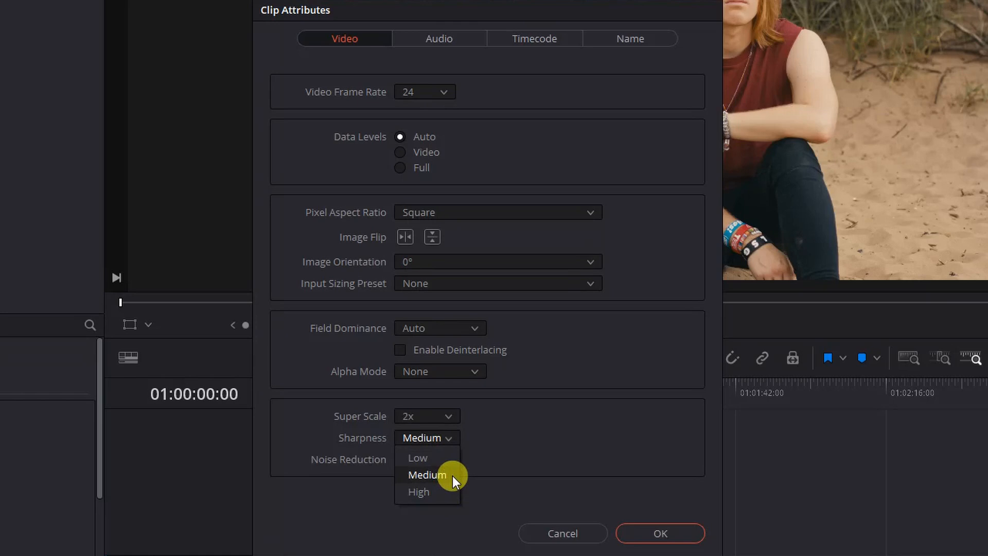
{"action": "left_click", "coordinate": [417, 458]}
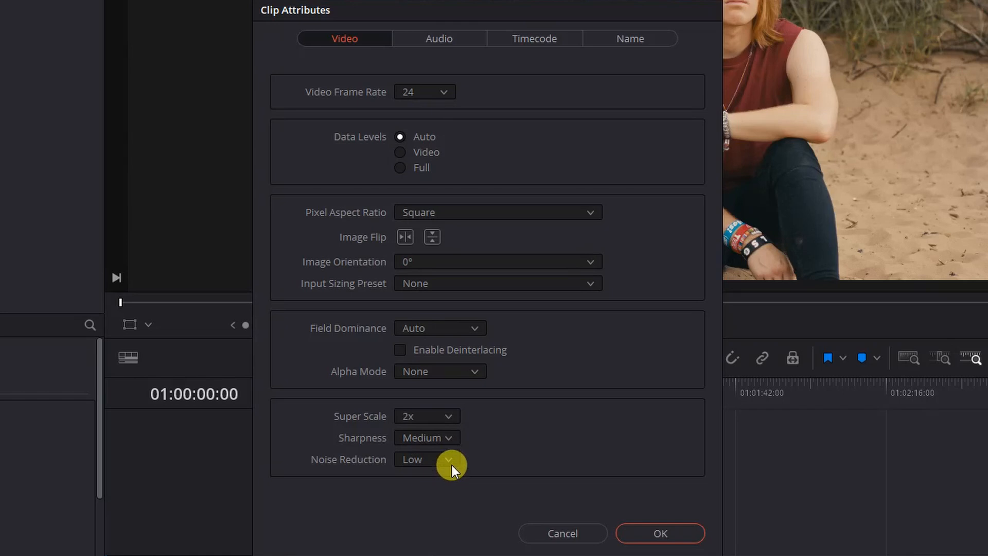
{"action": "left_click", "coordinate": [426, 458]}
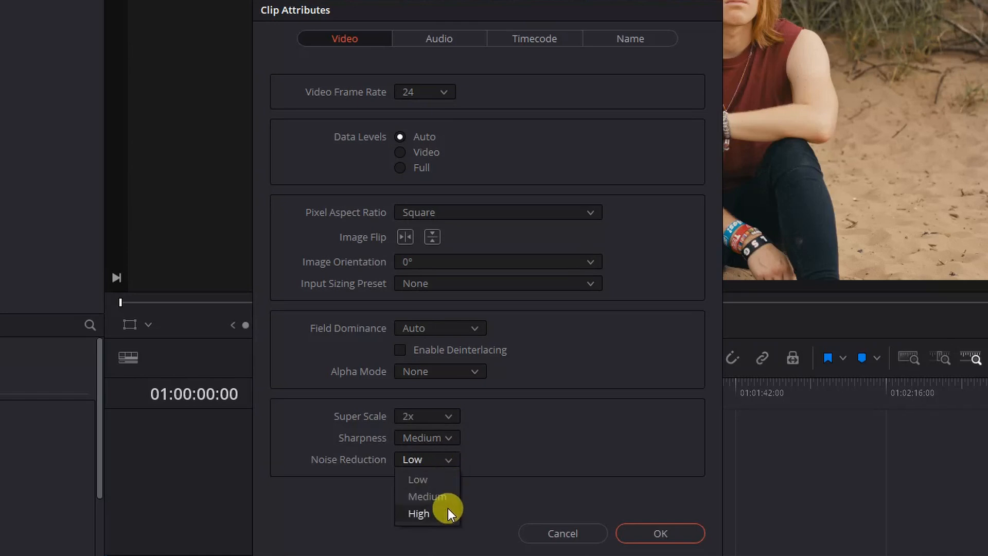
{"action": "mouse_move", "coordinate": [449, 479]}
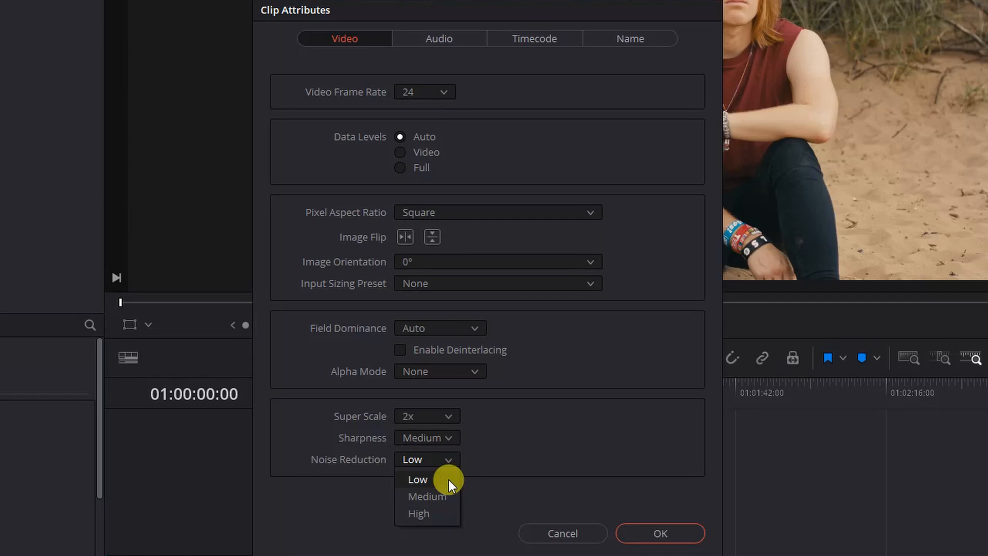
{"action": "left_click", "coordinate": [418, 479]}
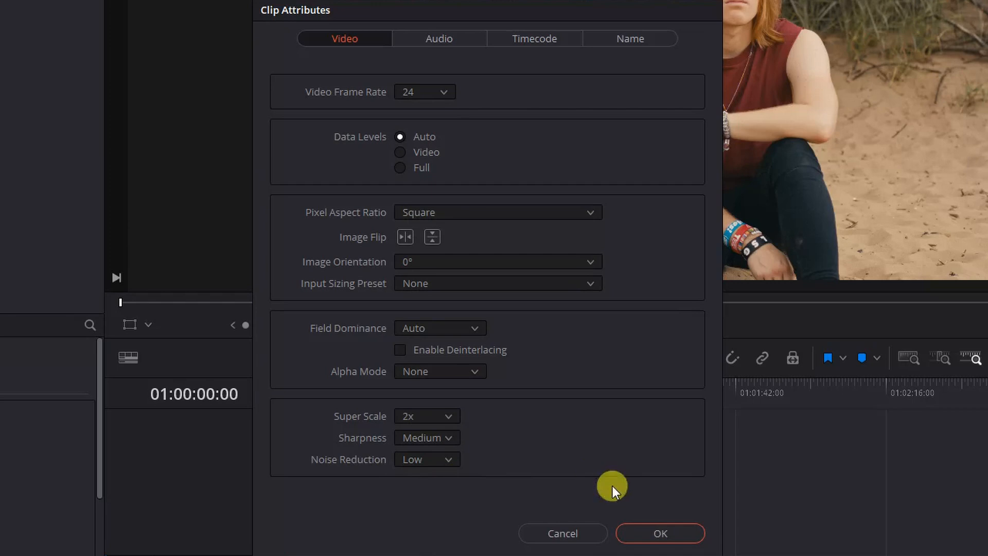
Confirm the first clip's upscale, then give the next clip 2x Super Scale
{"action": "left_click", "coordinate": [660, 533]}
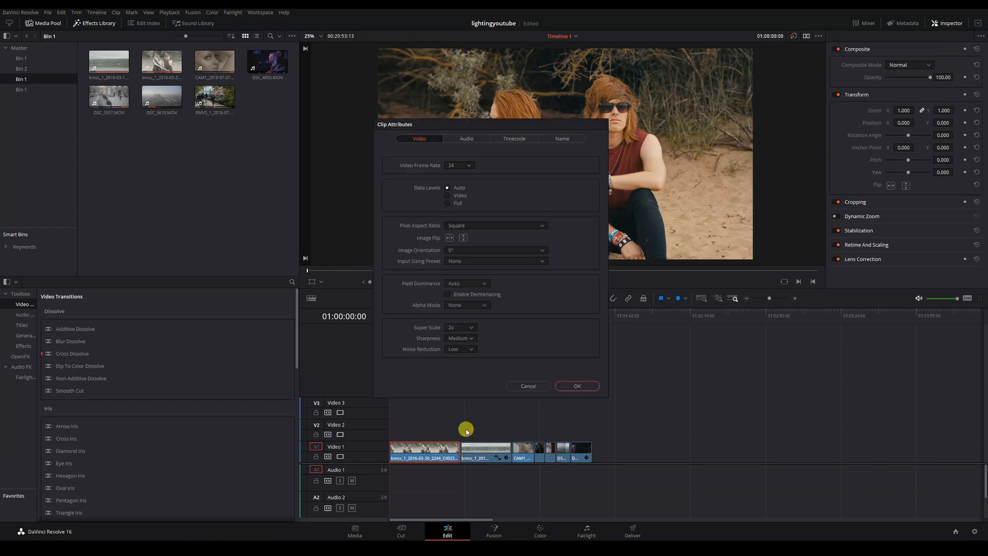
{"action": "left_click", "coordinate": [460, 327]}
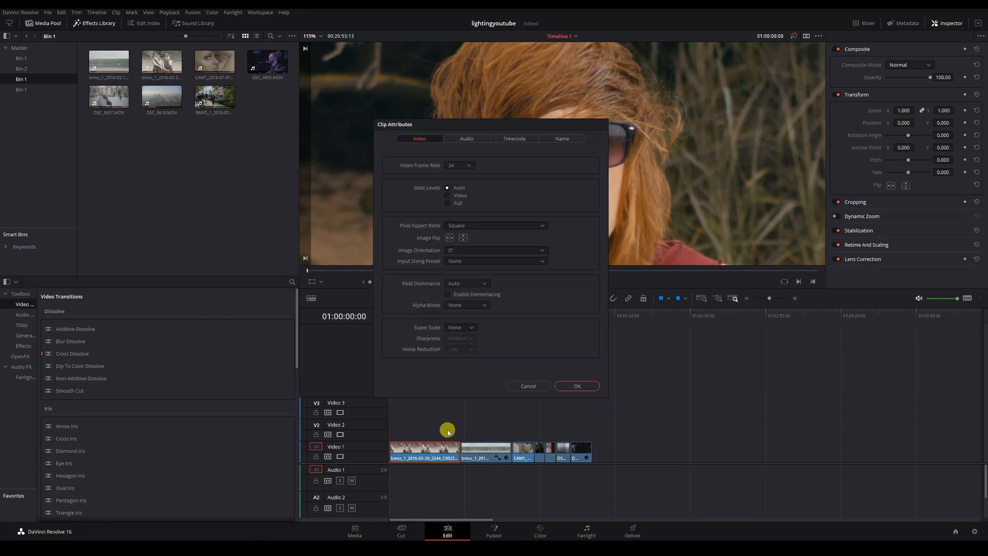
{"action": "left_click", "coordinate": [460, 328]}
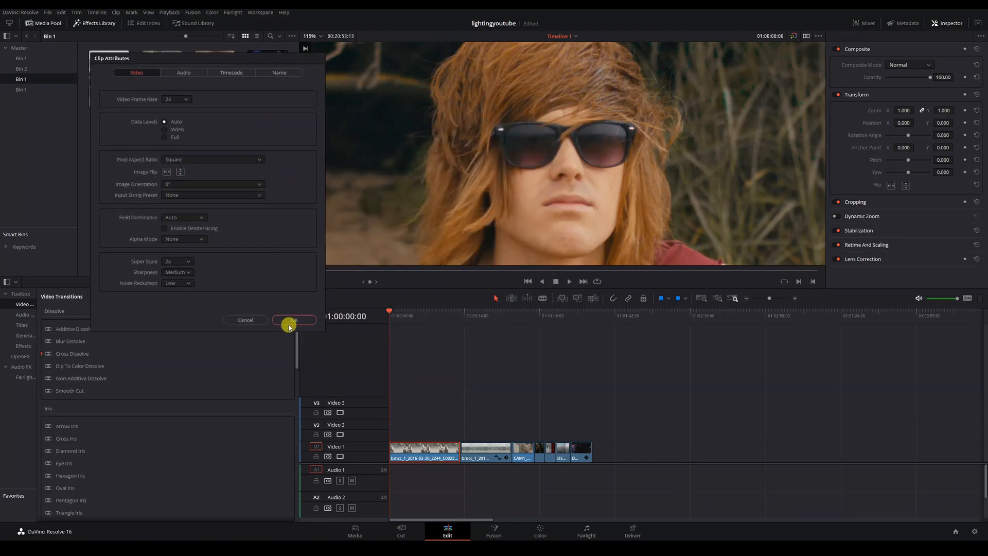
{"action": "left_click", "coordinate": [293, 320]}
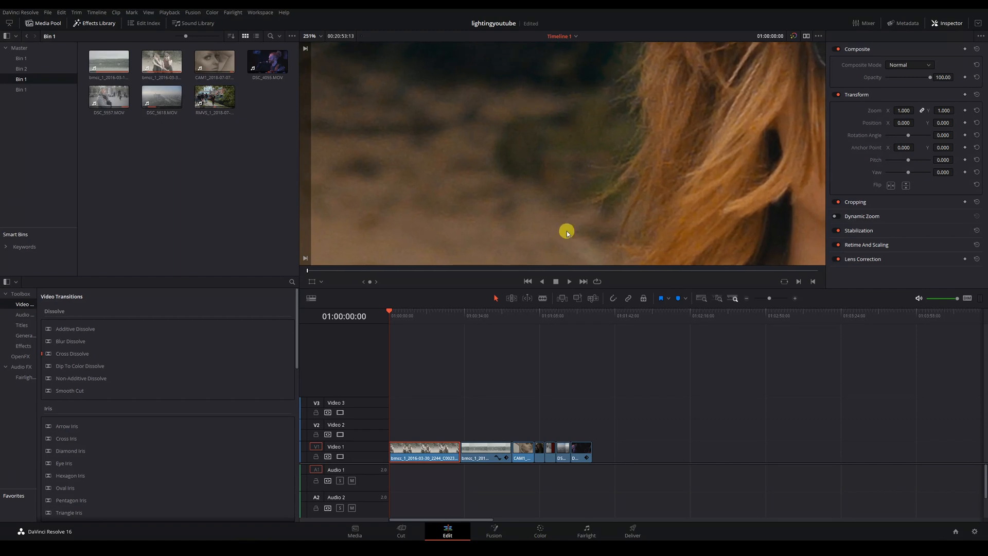
Switch to the Color page to show the Motion Effects noise reduction controls
{"action": "left_click", "coordinate": [539, 534]}
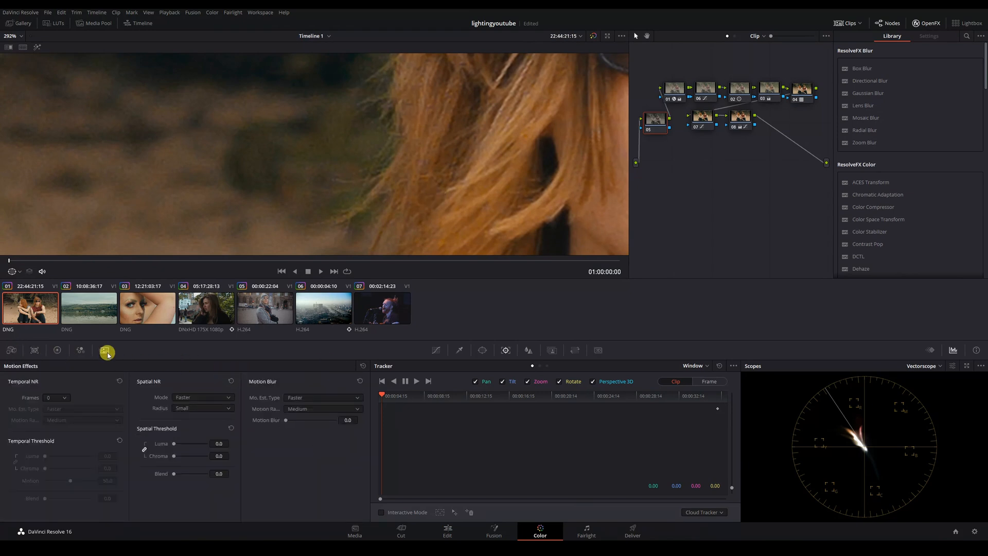
Set temporal noise reduction to 5 frames, Large motion range, motion threshold 100
{"action": "left_click", "coordinate": [58, 397]}
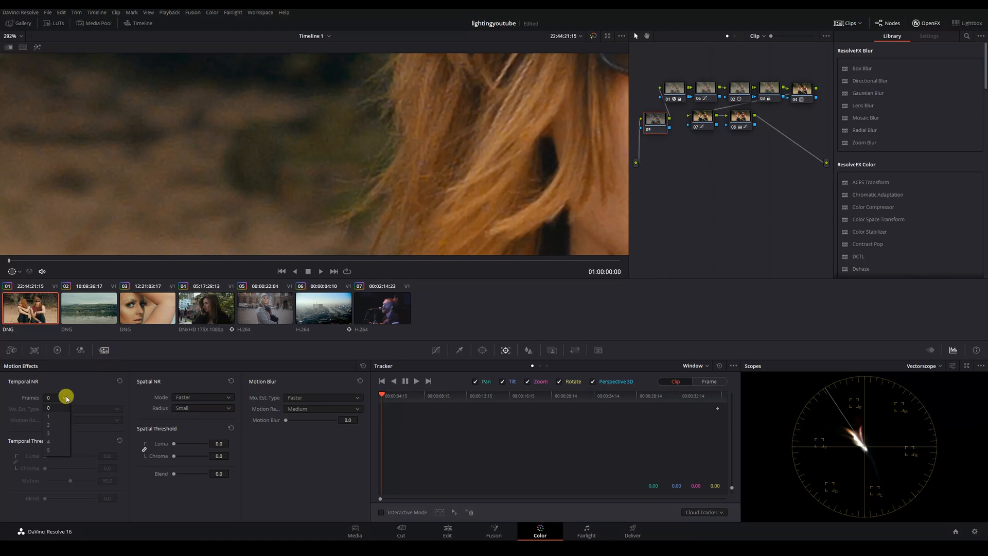
{"action": "left_click", "coordinate": [49, 450]}
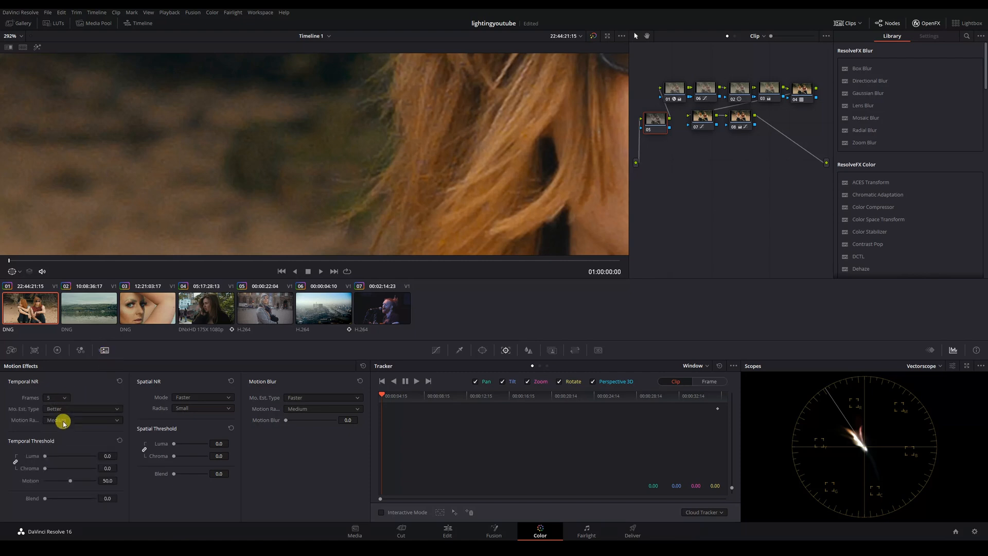
{"action": "left_click", "coordinate": [82, 420]}
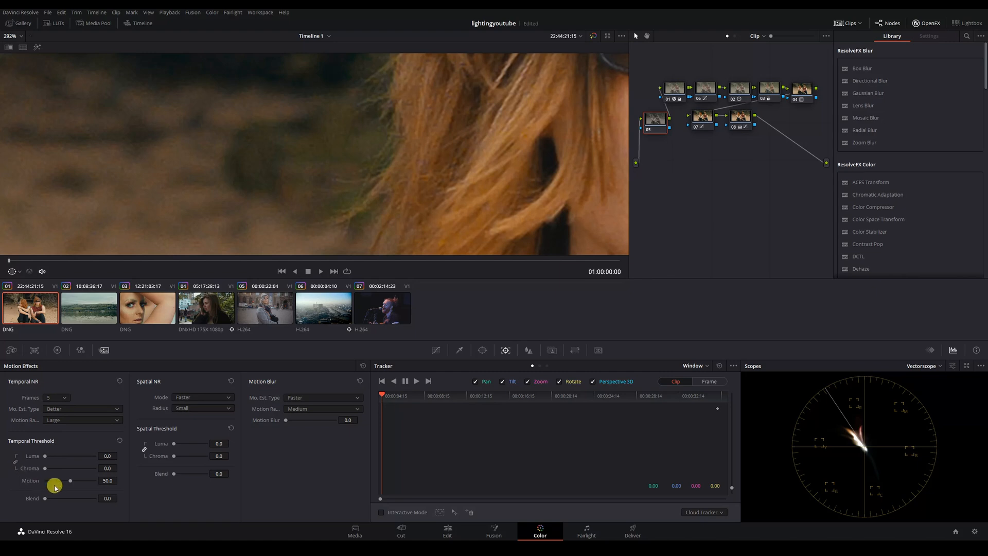
{"action": "left_click_drag", "start_coordinate": [69, 480], "coordinate": [95, 480]}
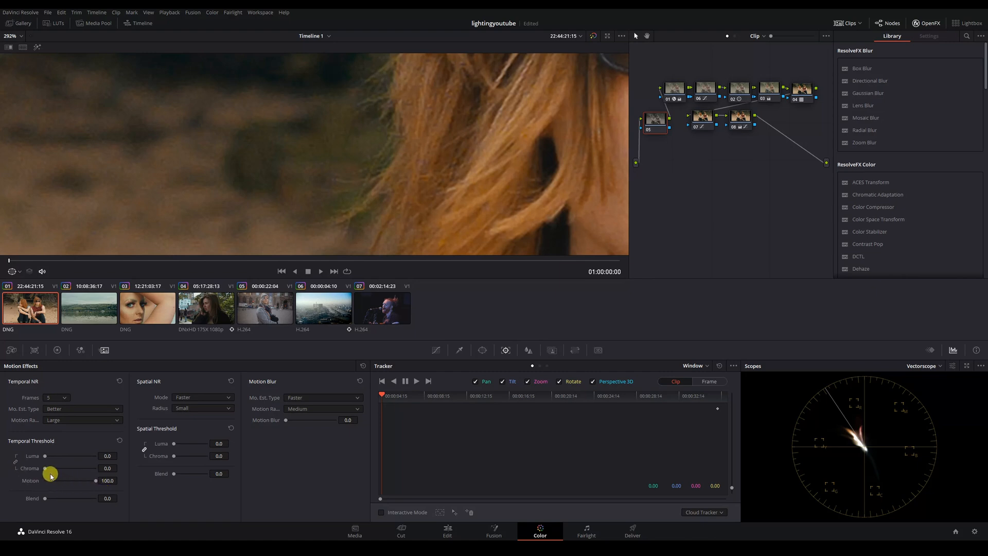
Set the temporal chroma threshold to 15.2 and luma threshold to 9.1
{"action": "left_click_drag", "start_coordinate": [53, 468], "coordinate": [62, 469]}
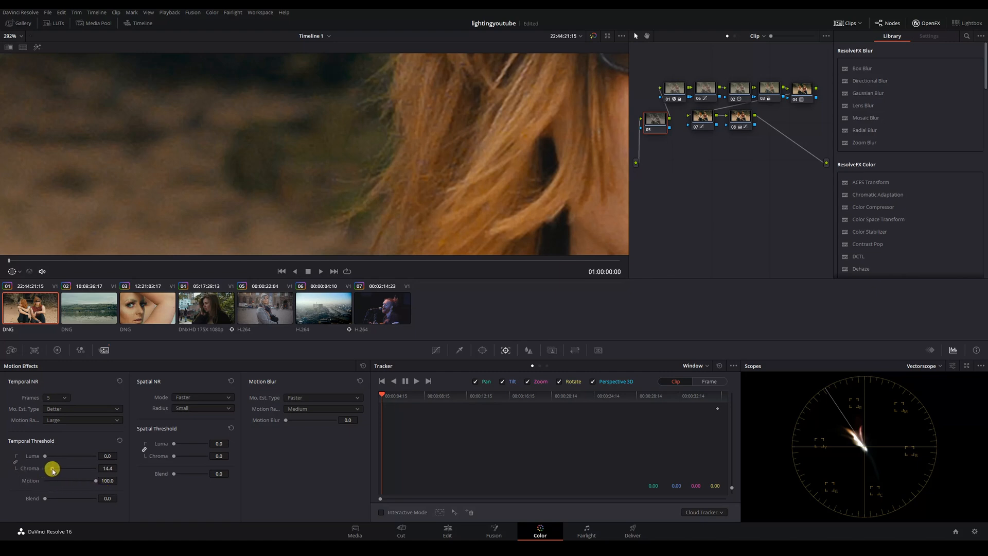
{"action": "left_click_drag", "start_coordinate": [51, 468], "coordinate": [56, 469]}
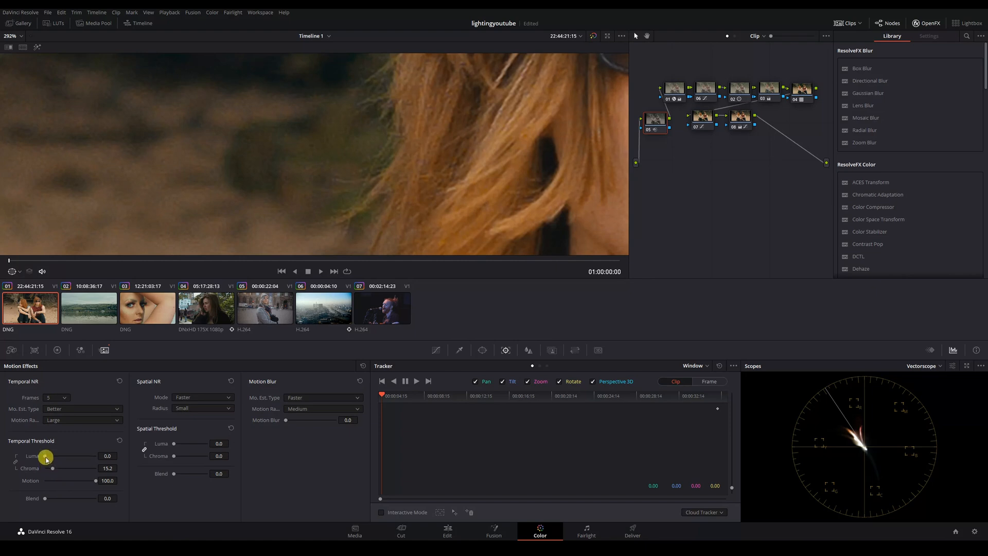
{"action": "left_click_drag", "start_coordinate": [41, 455], "coordinate": [50, 455]}
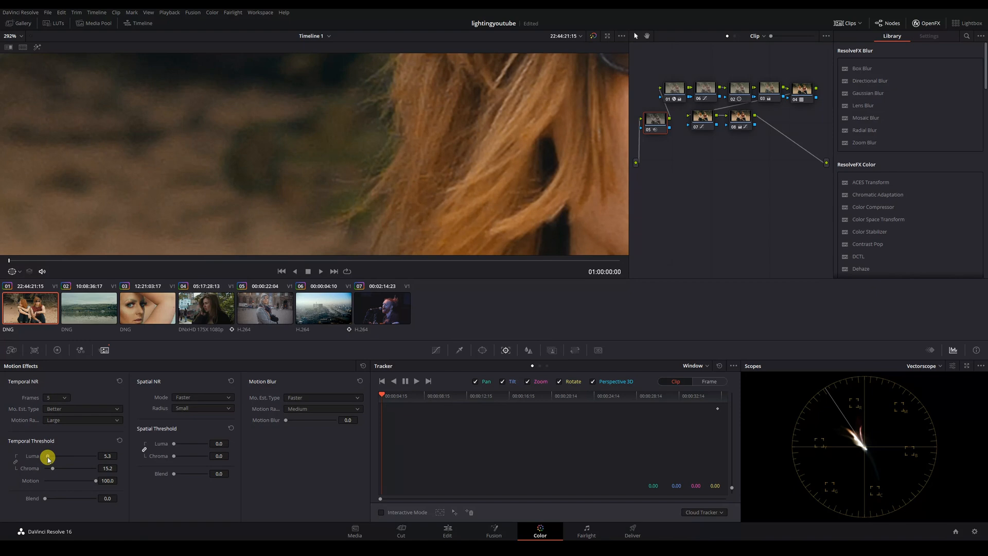
{"action": "left_click_drag", "start_coordinate": [47, 456], "coordinate": [50, 455]}
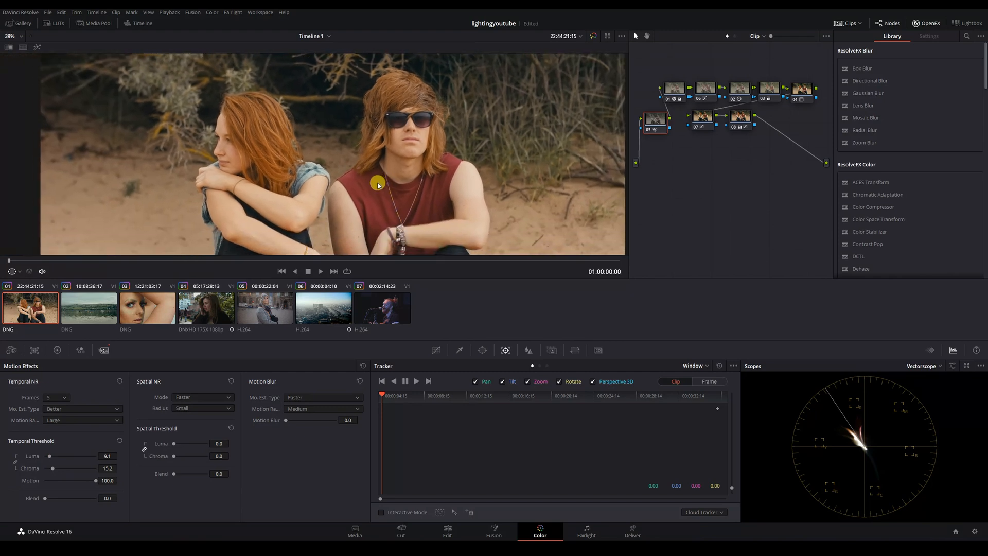
Return to the Edit page timeline
{"action": "left_click", "coordinate": [447, 530]}
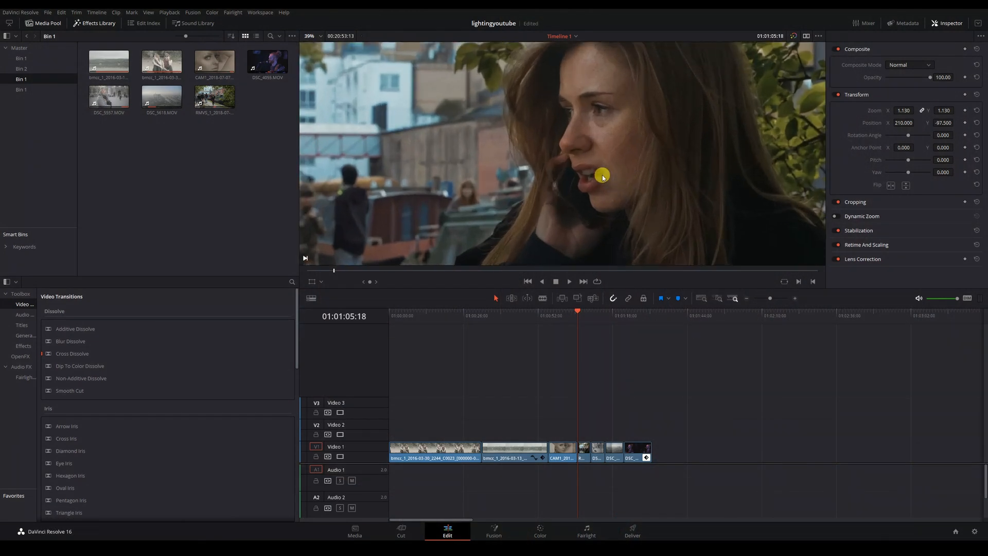
Give the woman-on-the-phone clip 2x Super Scale, Medium sharpness, Low noise reduction
{"action": "left_click", "coordinate": [310, 36]}
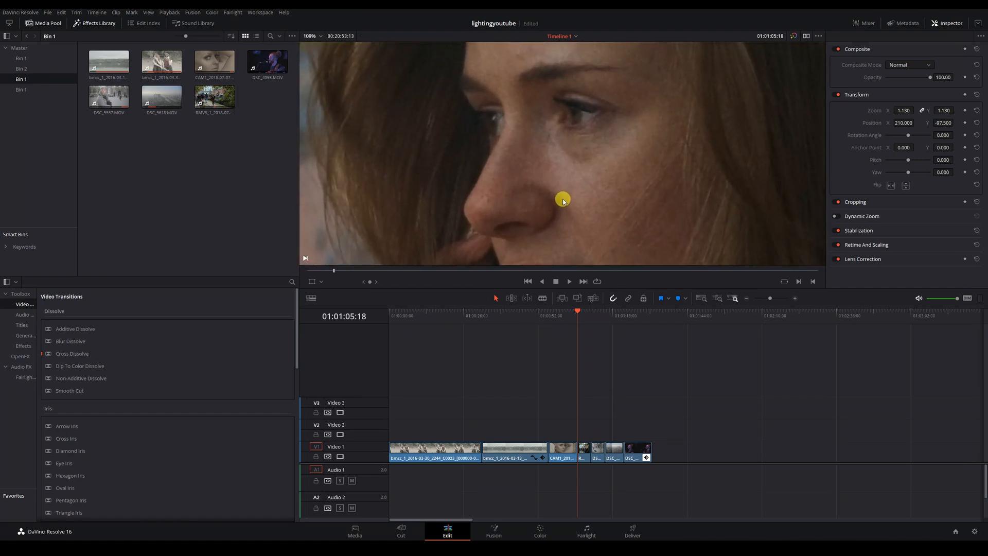
{"action": "mouse_move", "coordinate": [660, 315]}
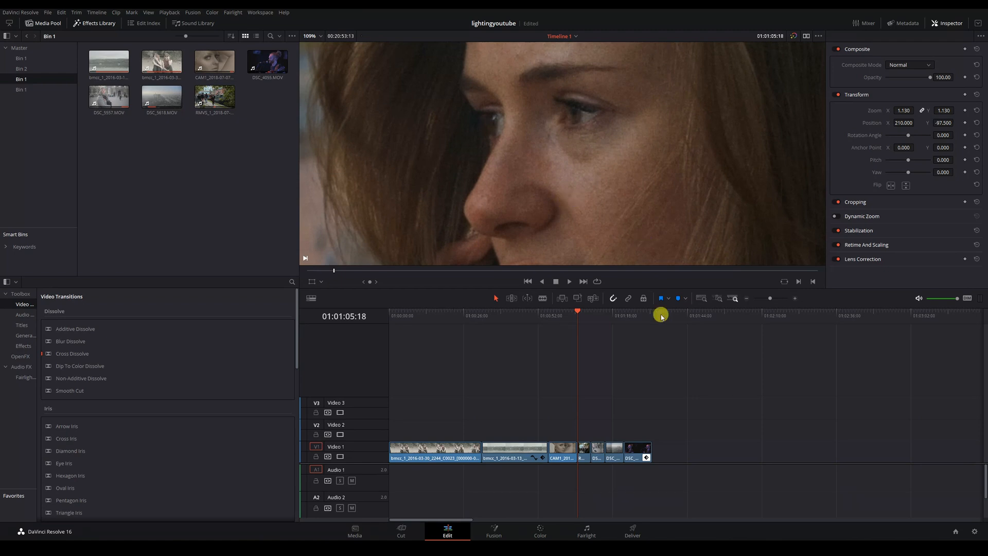
{"action": "right_click", "coordinate": [584, 451]}
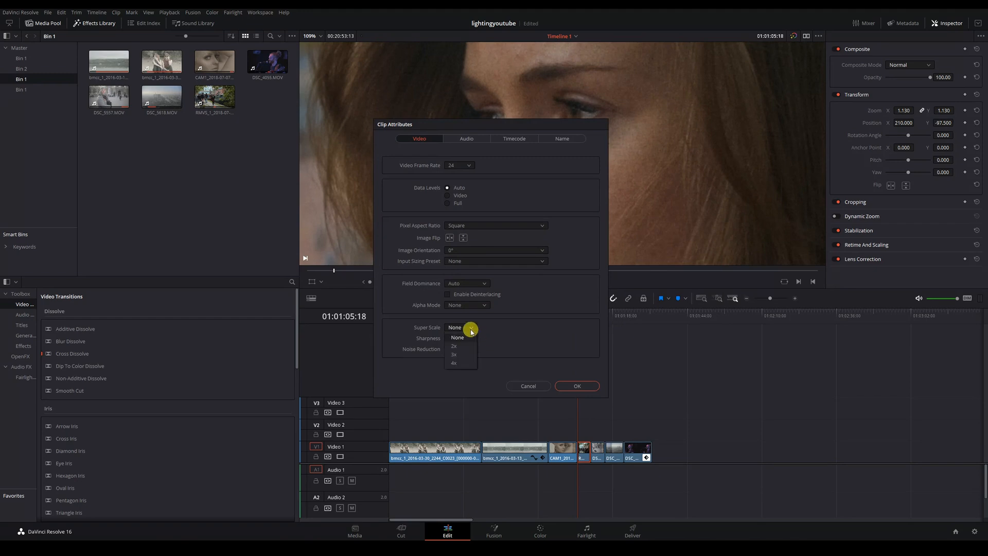
{"action": "left_click", "coordinate": [454, 346]}
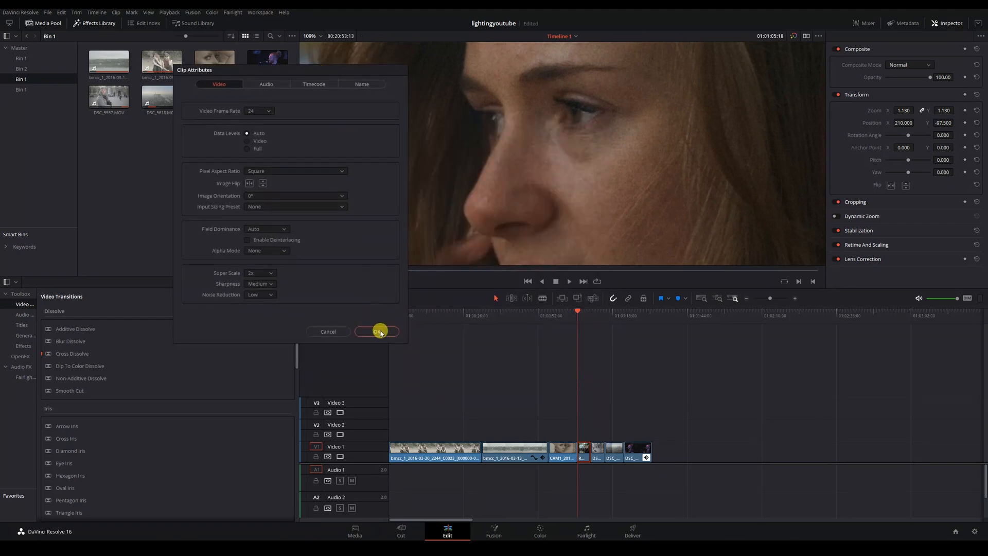
{"action": "left_click", "coordinate": [377, 331]}
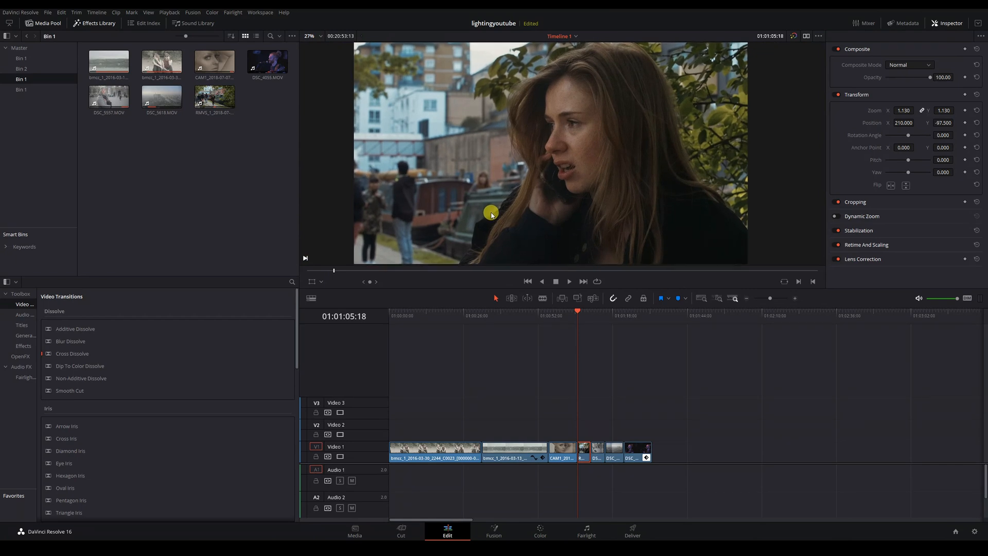
{"action": "mouse_move", "coordinate": [556, 535]}
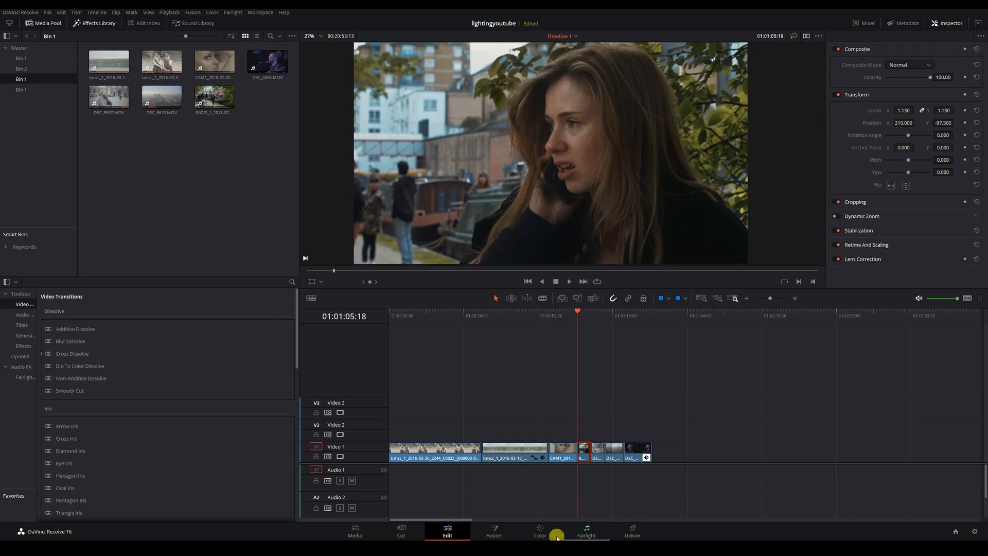
Visit the Color page for the phone clip, then go back to the Edit page
{"action": "left_click", "coordinate": [539, 531]}
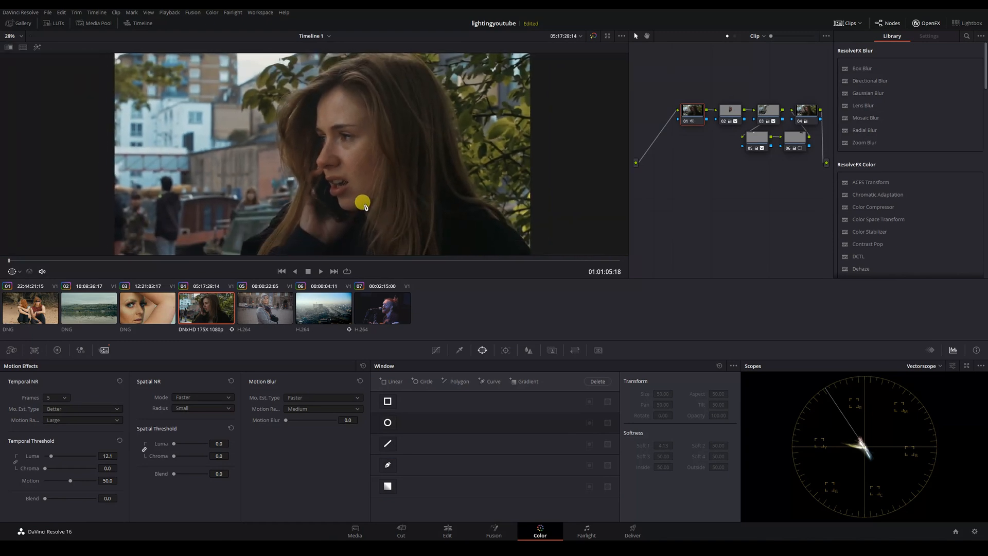
{"action": "left_click", "coordinate": [447, 532]}
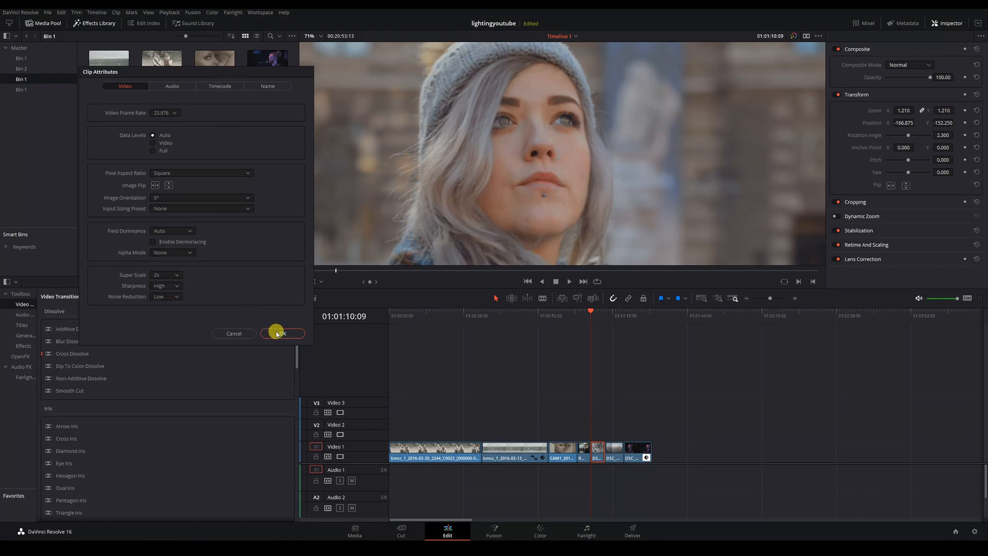
Confirm 2x Super Scale, High sharpness and Low noise reduction for the beanie clip
{"action": "left_click", "coordinate": [282, 333]}
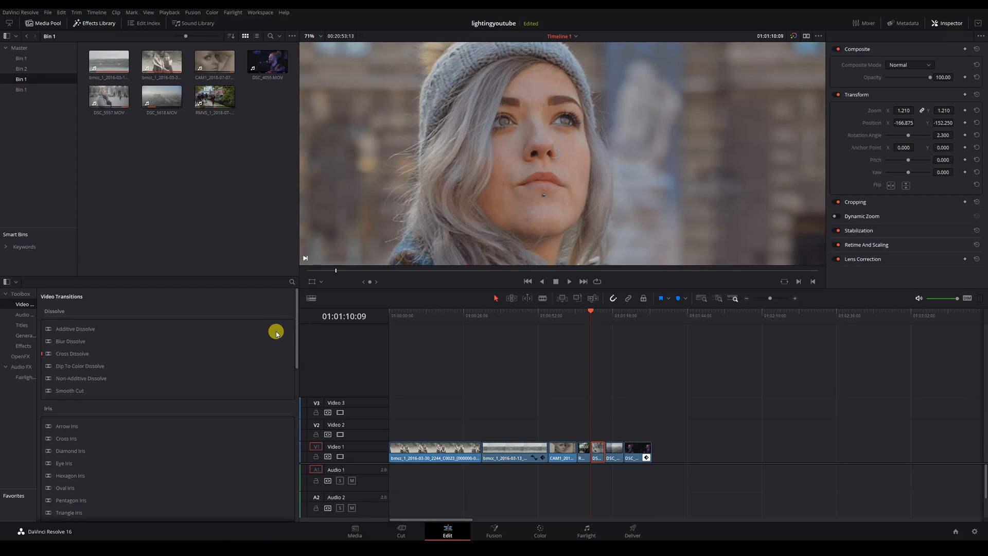
{"action": "mouse_move", "coordinate": [663, 279]}
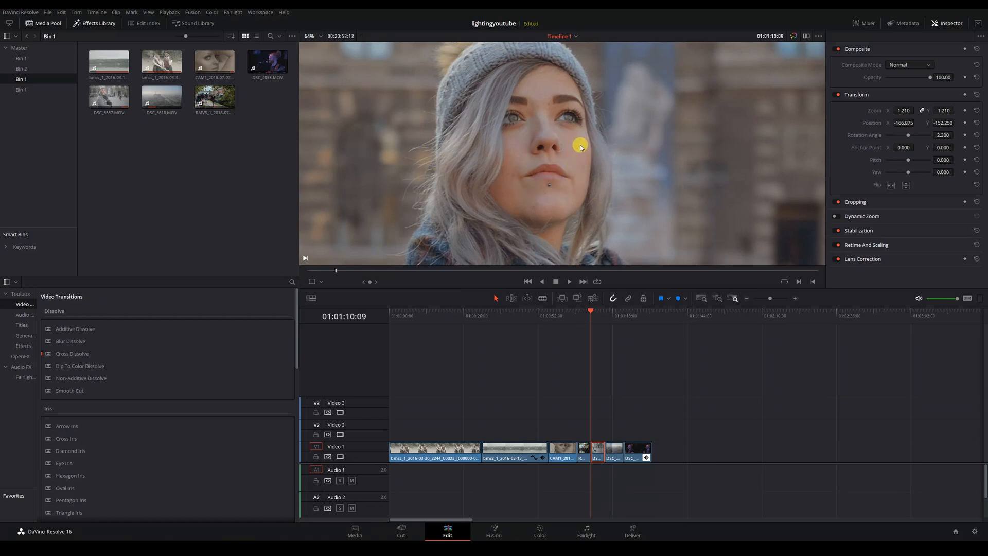
{"action": "mouse_move", "coordinate": [536, 510]}
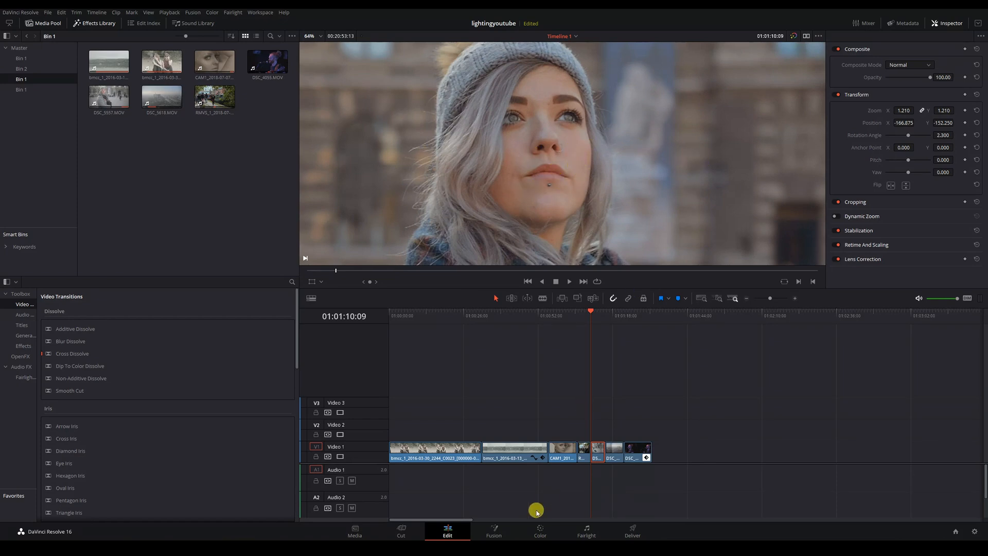
Visit the Color page for the beanie clip, then return to the Edit page
{"action": "left_click", "coordinate": [539, 531]}
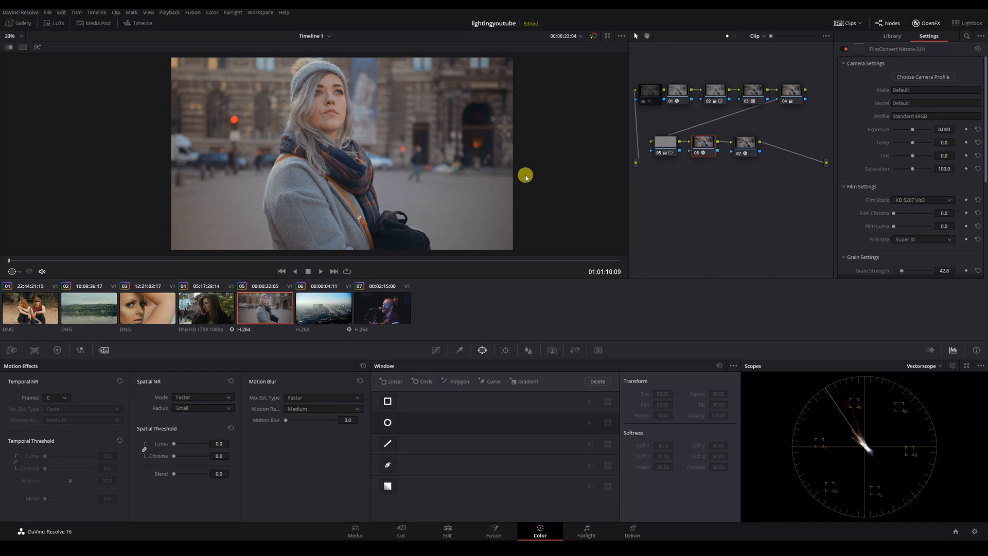
{"action": "left_click", "coordinate": [446, 531]}
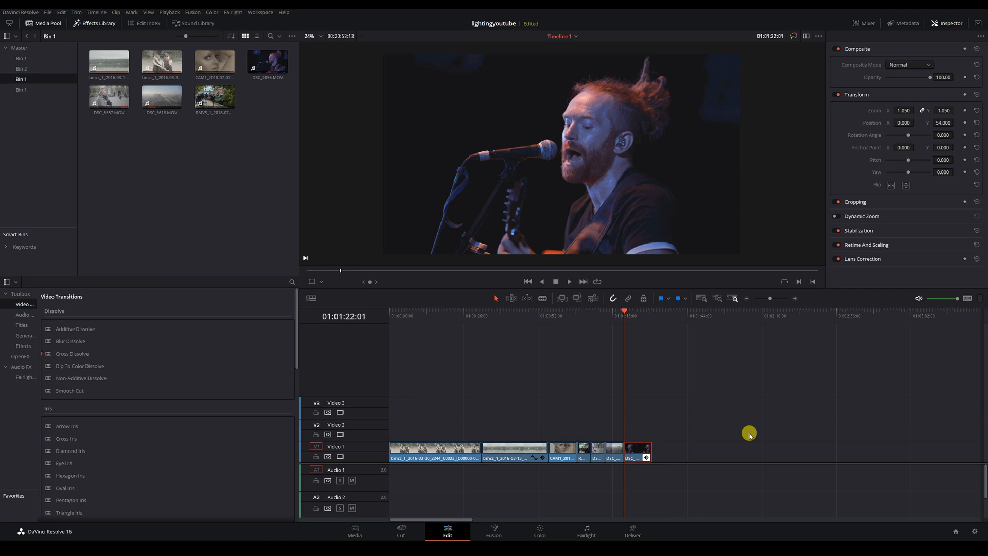
{"action": "mouse_move", "coordinate": [743, 435]}
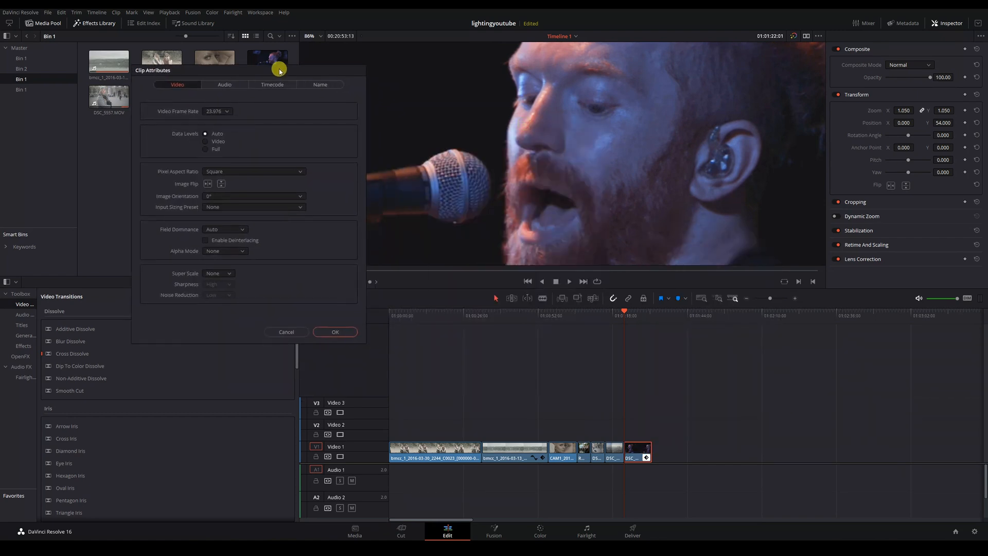
{"action": "left_click", "coordinate": [205, 273]}
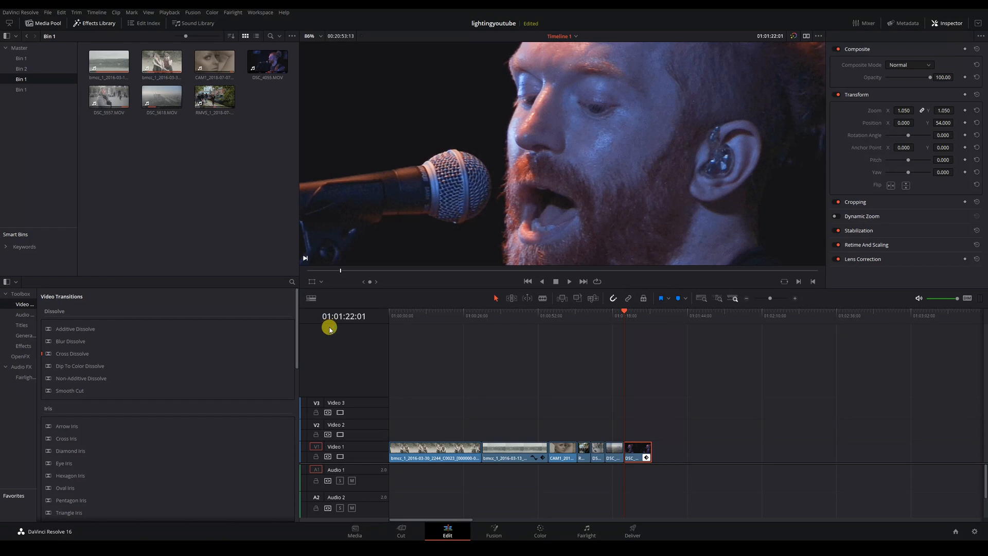
{"action": "mouse_move", "coordinate": [335, 329]}
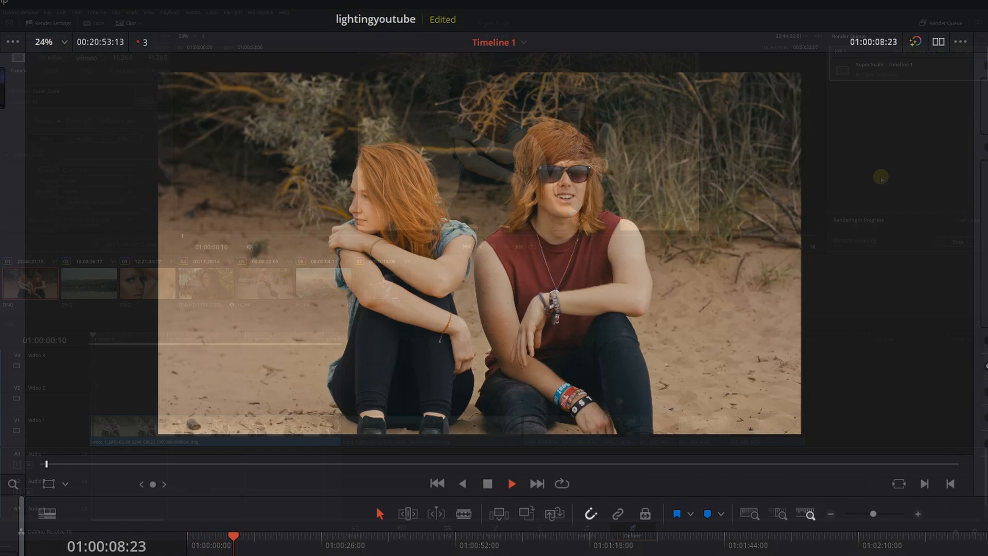
Render Timeline 1 on the Deliver page as the 'Super Scale' output file
{"action": "left_click", "coordinate": [631, 532]}
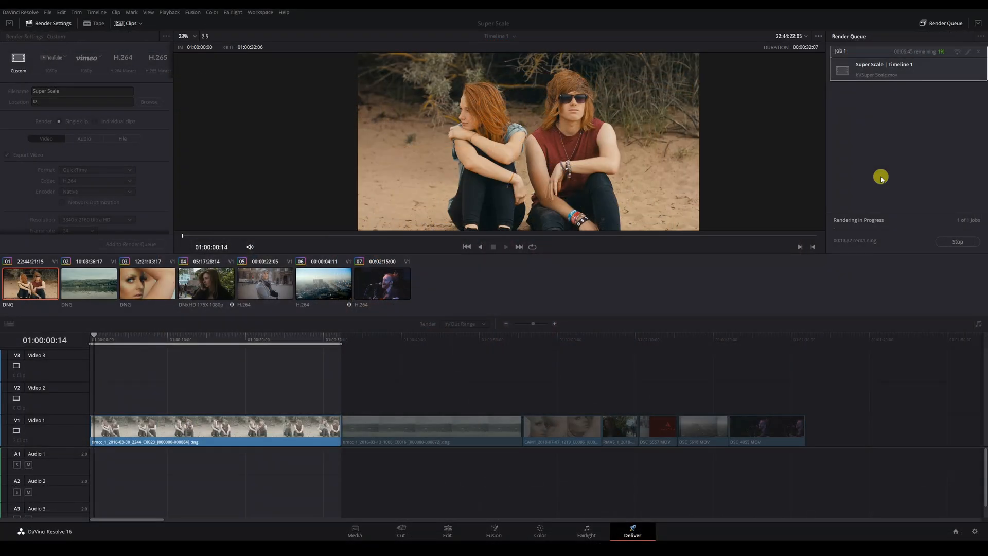